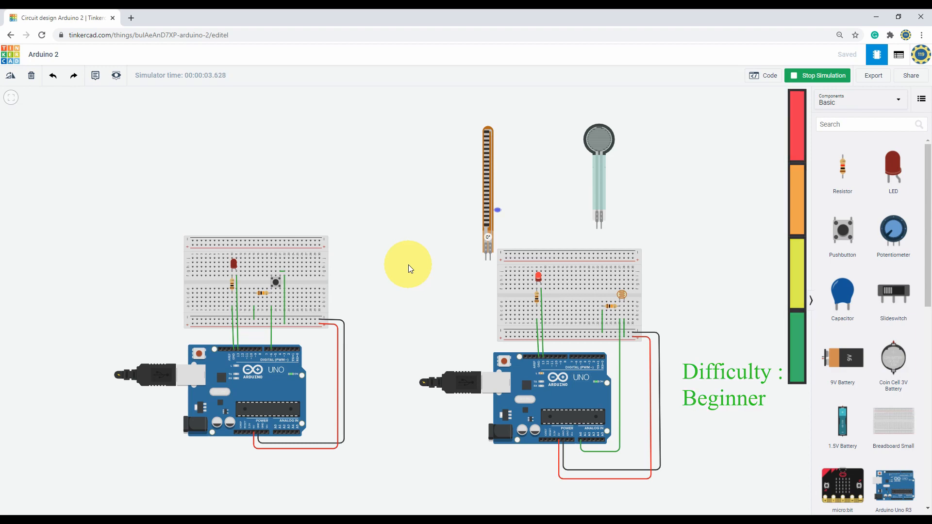
Stop the running simulation of the pushbutton circuit
{"action": "left_click", "coordinate": [762, 75]}
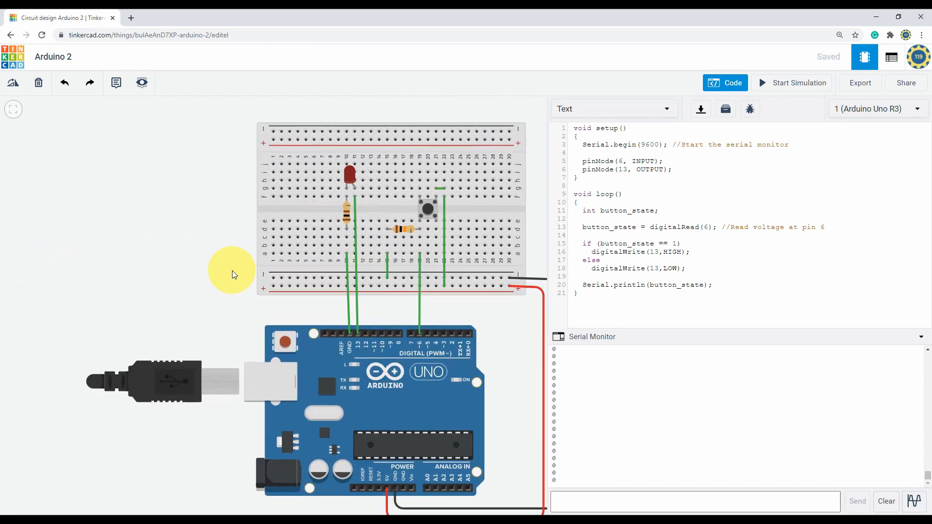
{"action": "left_click_drag", "start_coordinate": [232, 274], "coordinate": [191, 265]}
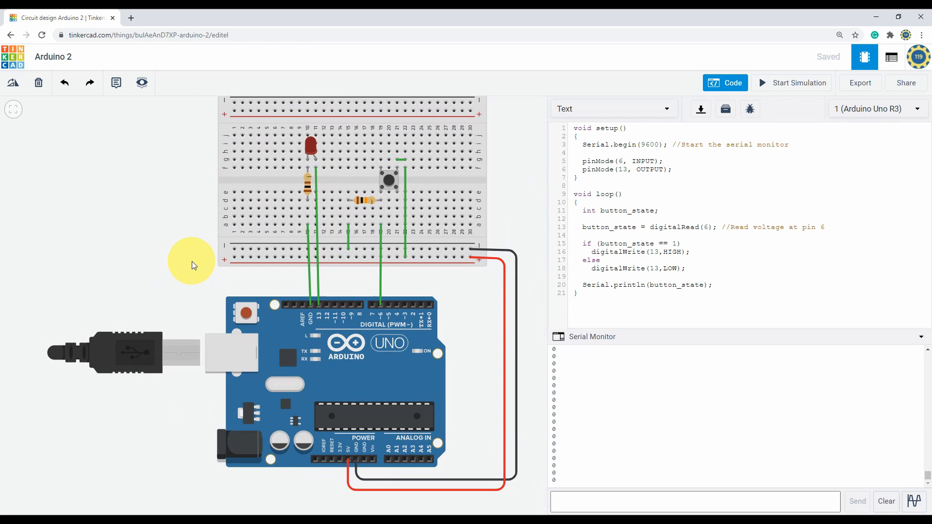
{"action": "mouse_move", "coordinate": [199, 272]}
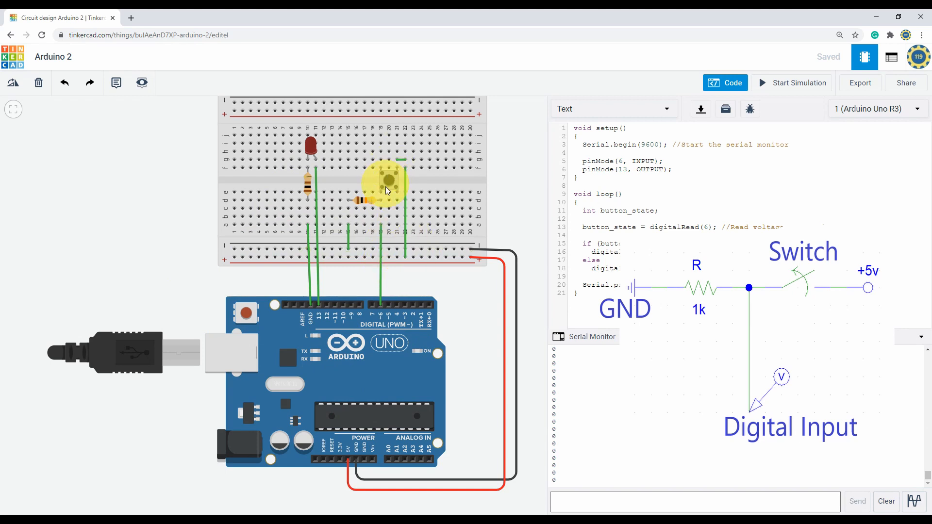
{"action": "left_click_drag", "start_coordinate": [385, 187], "coordinate": [389, 207]}
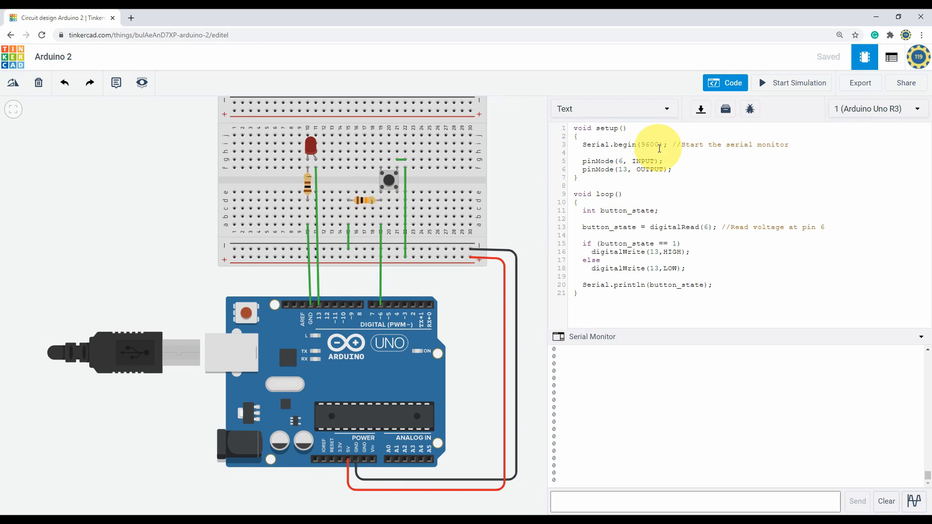
{"action": "mouse_move", "coordinate": [681, 172]}
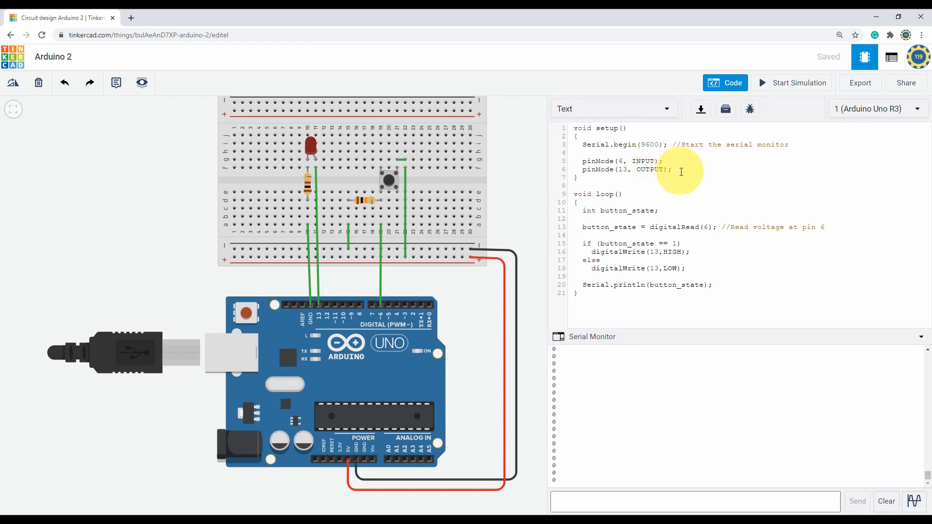
{"action": "mouse_move", "coordinate": [659, 217]}
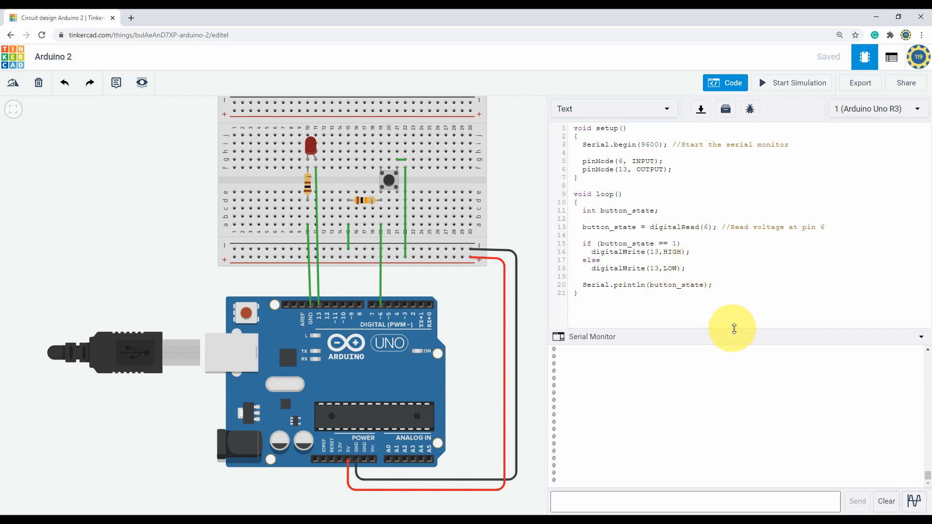
{"action": "left_click", "coordinate": [798, 82]}
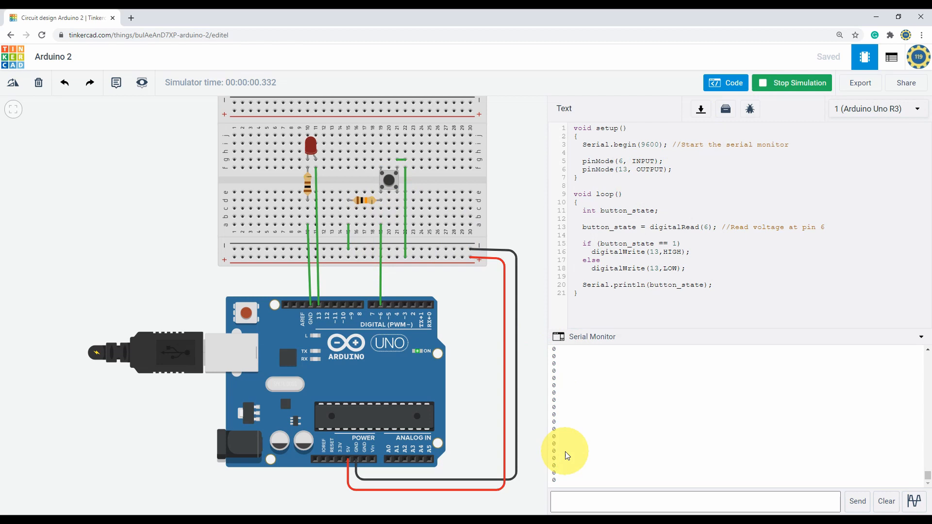
{"action": "left_click", "coordinate": [390, 181]}
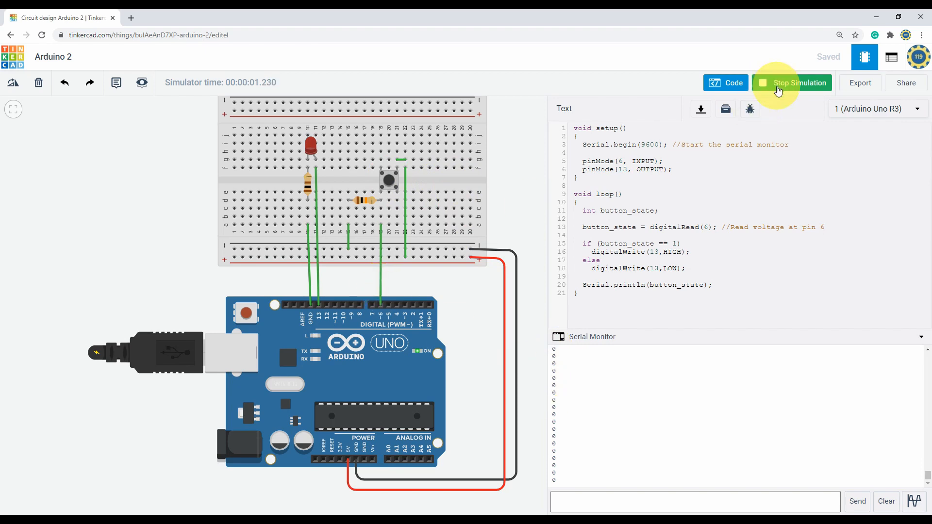
{"action": "left_click", "coordinate": [795, 83]}
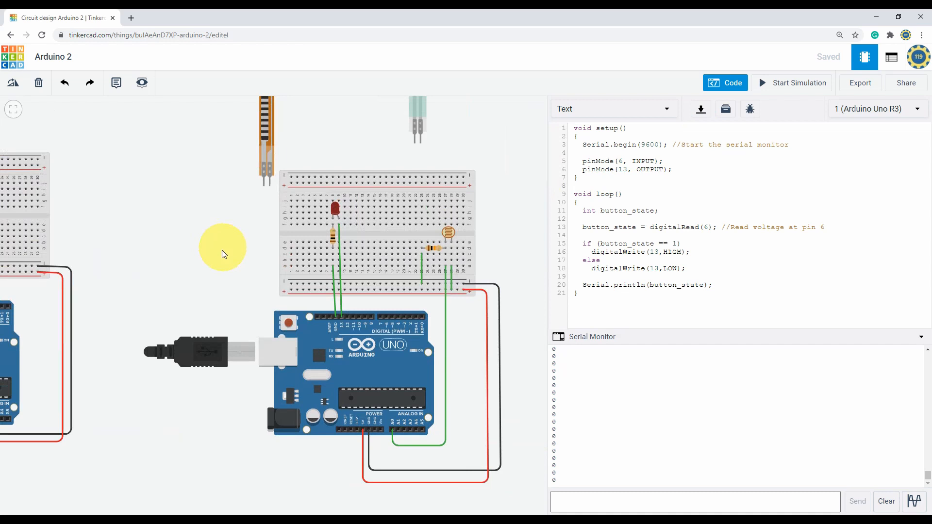
Switch the code panel to board 2 (Arduino Uno R3) to show the light-sensor sketch
{"action": "left_click", "coordinate": [875, 109]}
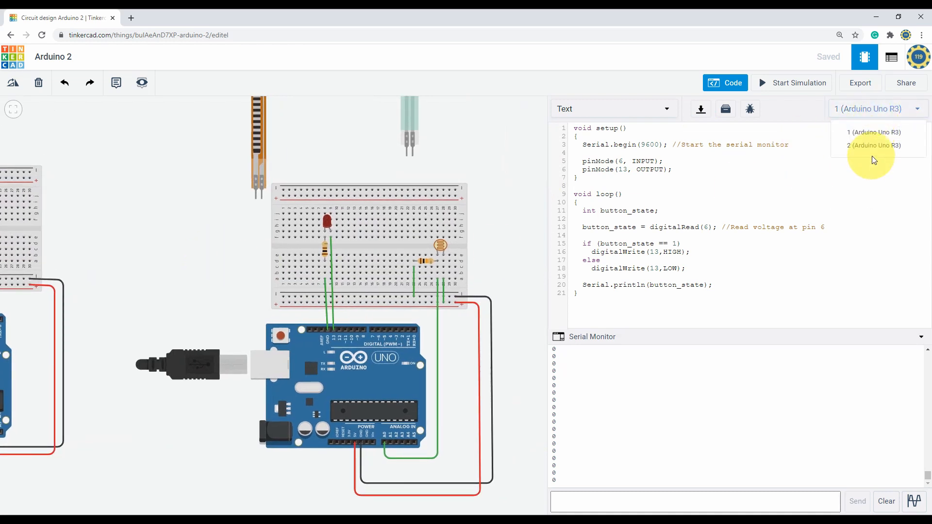
{"action": "left_click", "coordinate": [874, 146]}
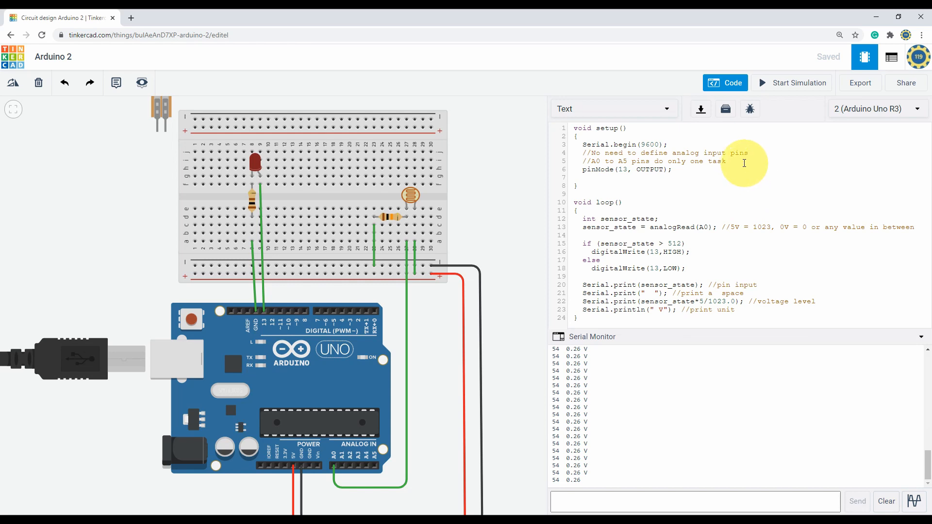
{"action": "mouse_move", "coordinate": [728, 192]}
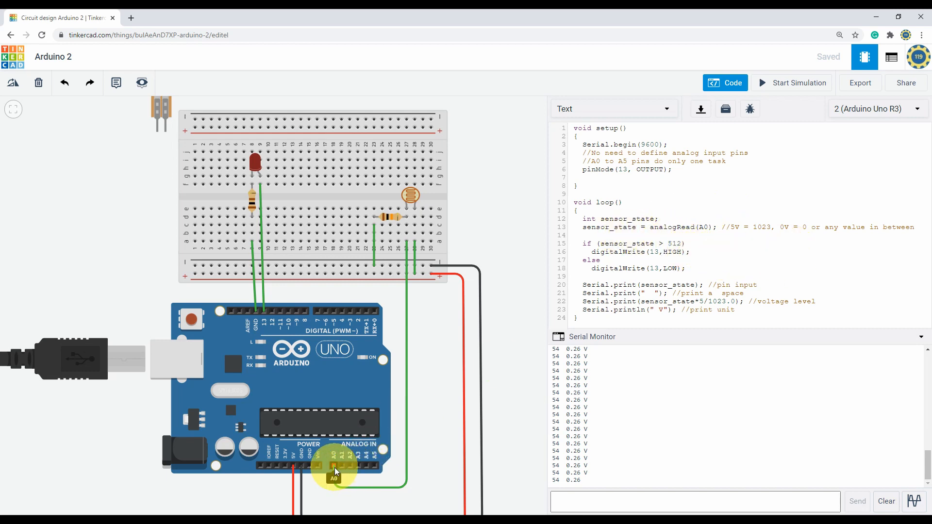
{"action": "mouse_move", "coordinate": [698, 274]}
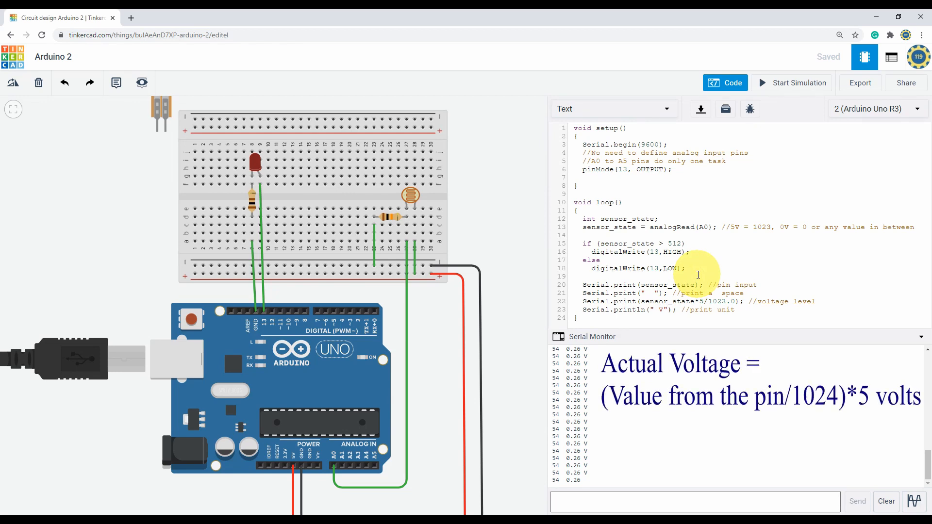
{"action": "mouse_move", "coordinate": [718, 262]}
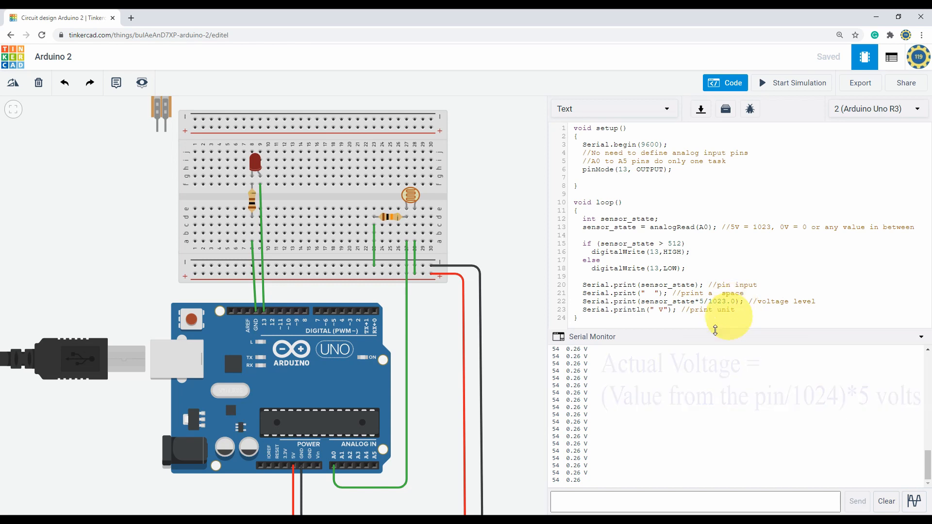
Simulate the analog circuit and raise the light sensor so serial reads 964 and 4.71 V
{"action": "left_click", "coordinate": [792, 83]}
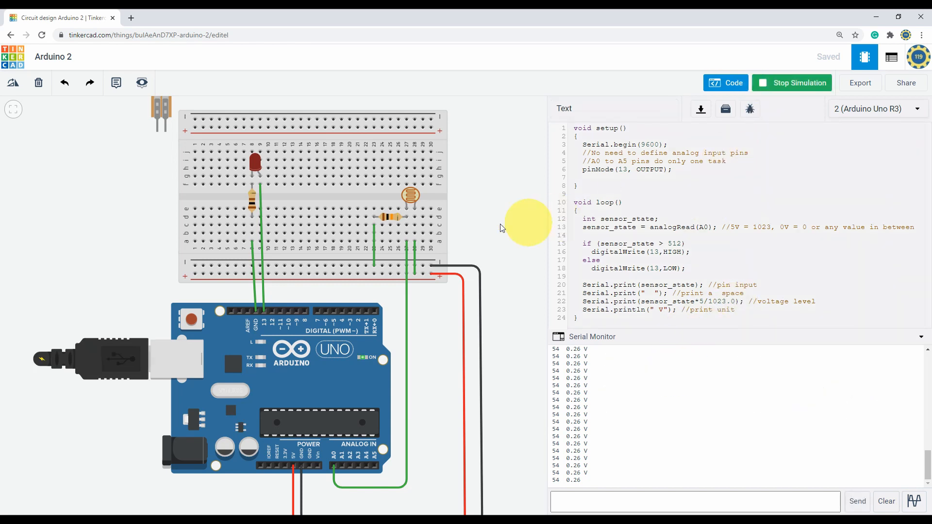
{"action": "left_click", "coordinate": [410, 195]}
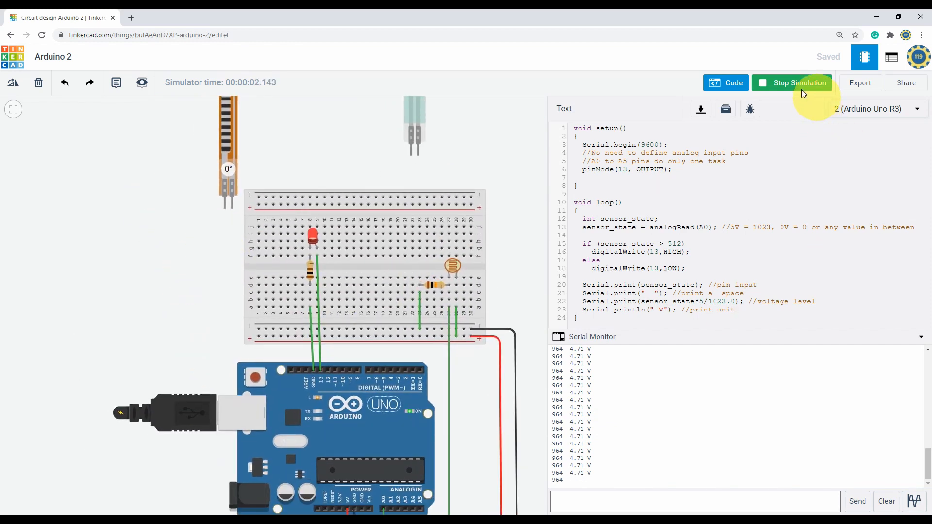
Stop the simulation, test the flex sensor, then stop again with the force sensor in place
{"action": "left_click", "coordinate": [798, 82]}
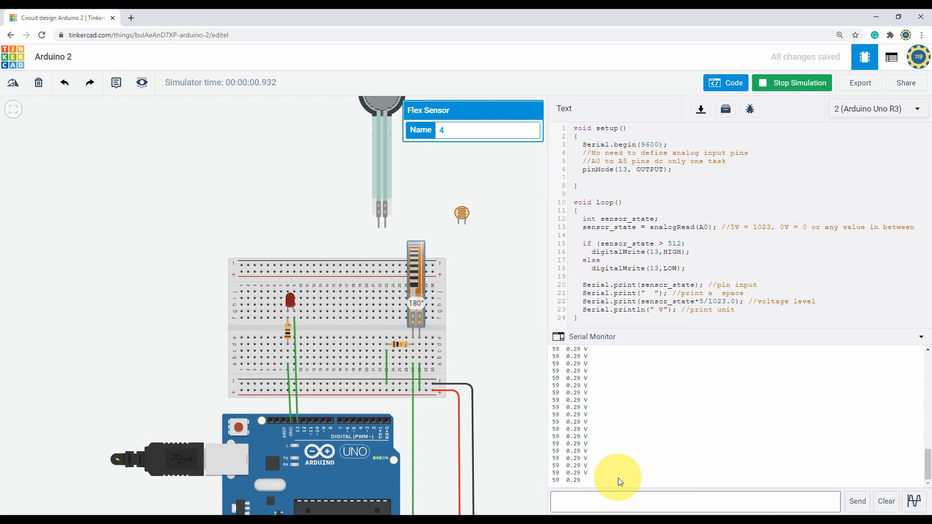
{"action": "left_click", "coordinate": [792, 83]}
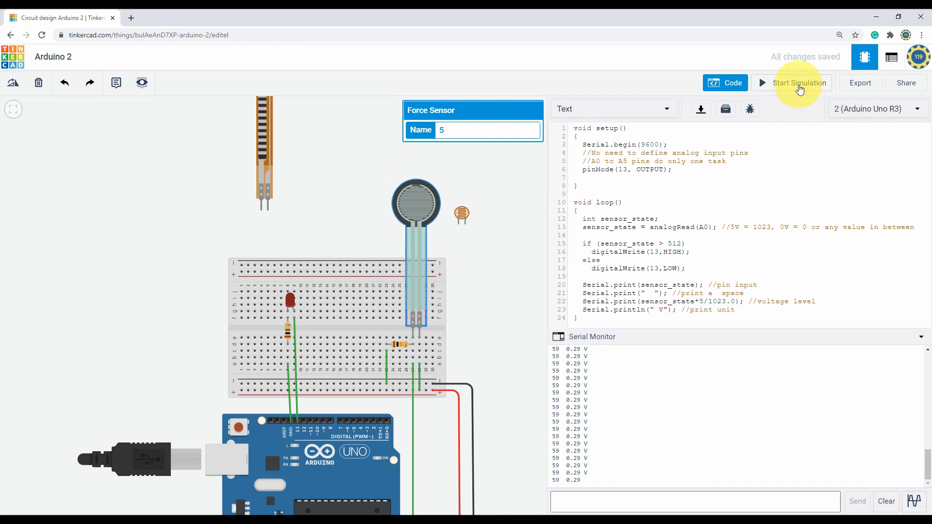
Simulate the force sensor at 9.80 N, reaching 912 and 4.46 V, then stop
{"action": "left_click", "coordinate": [798, 82]}
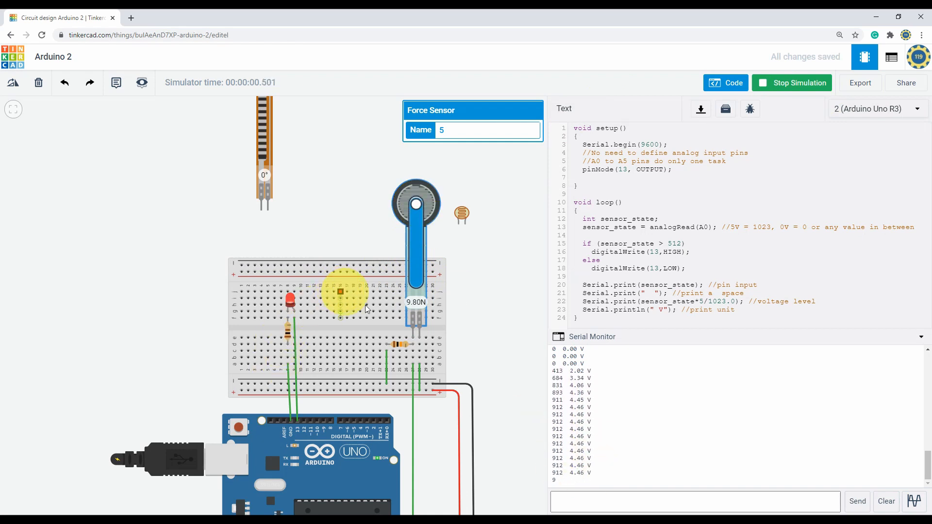
{"action": "left_click", "coordinate": [791, 83]}
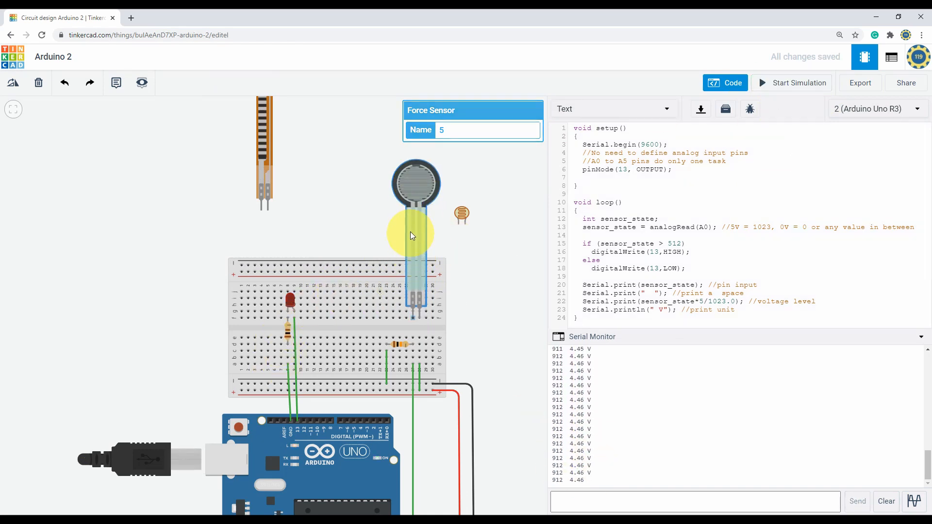